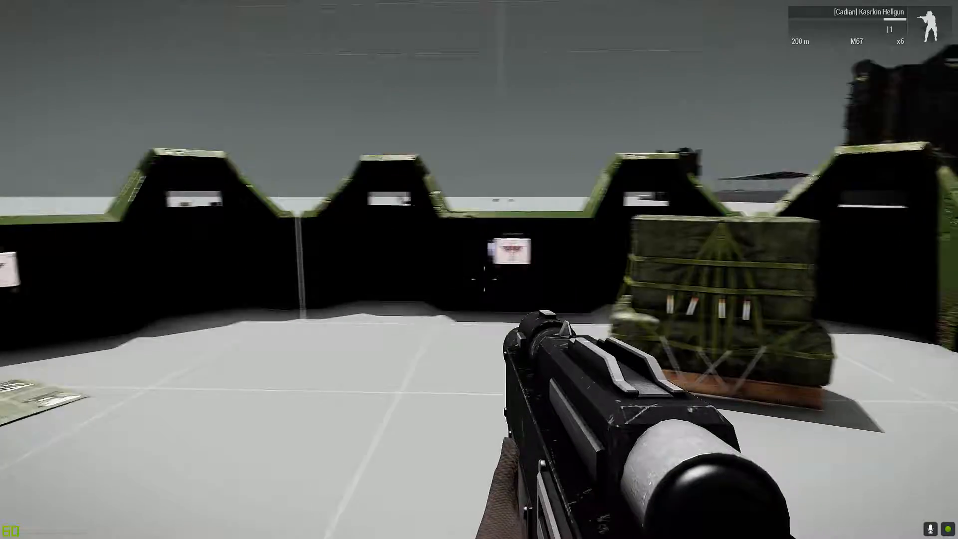
mouse_move(479, 269)
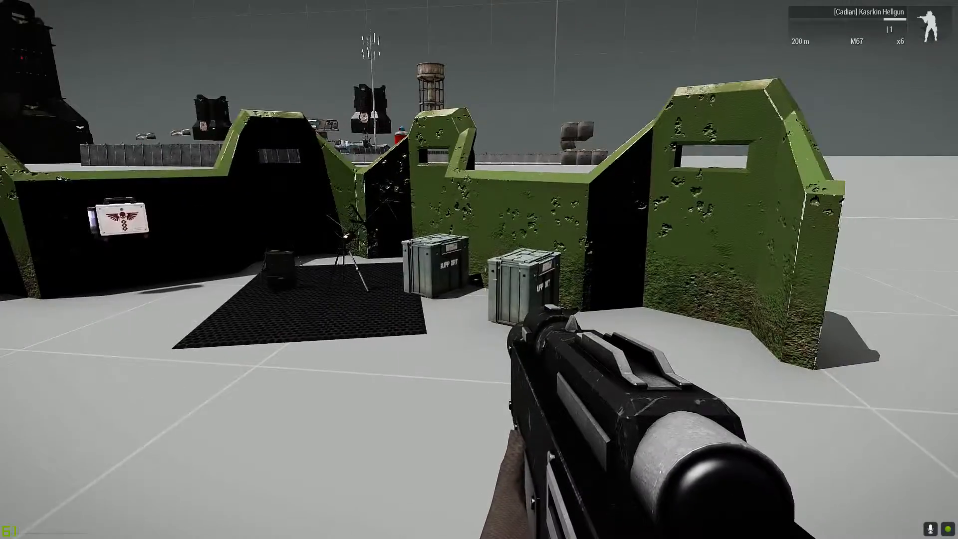
mouse_move(479, 270)
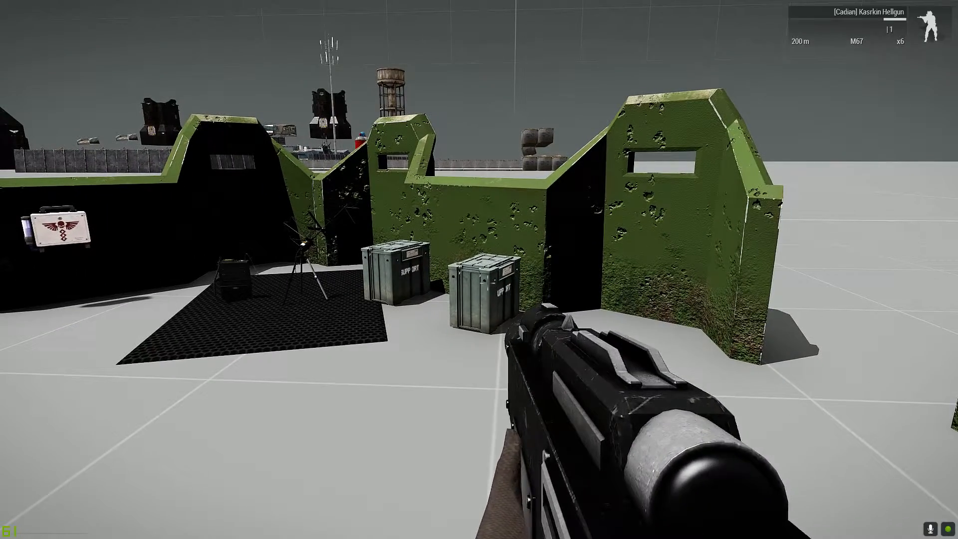
mouse_move(479, 270)
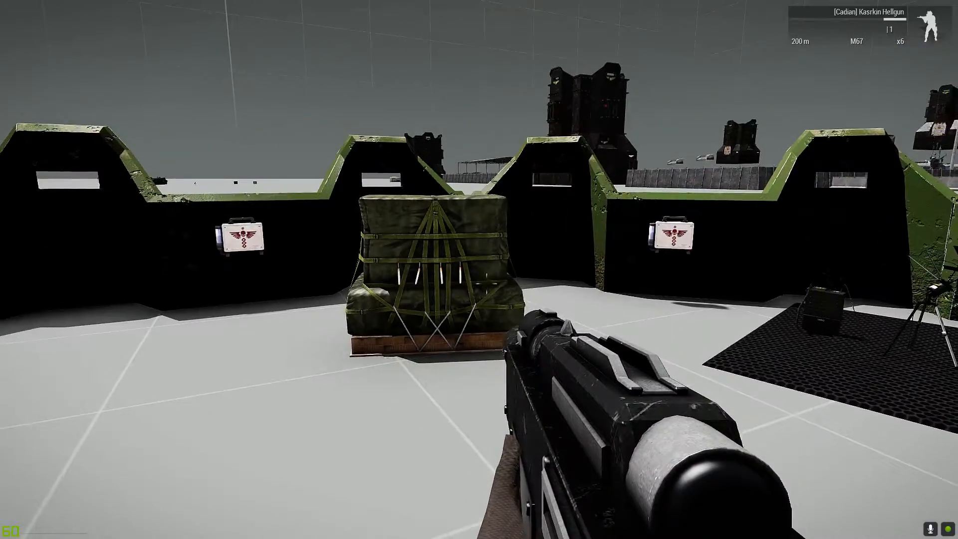
mouse_move(479, 269)
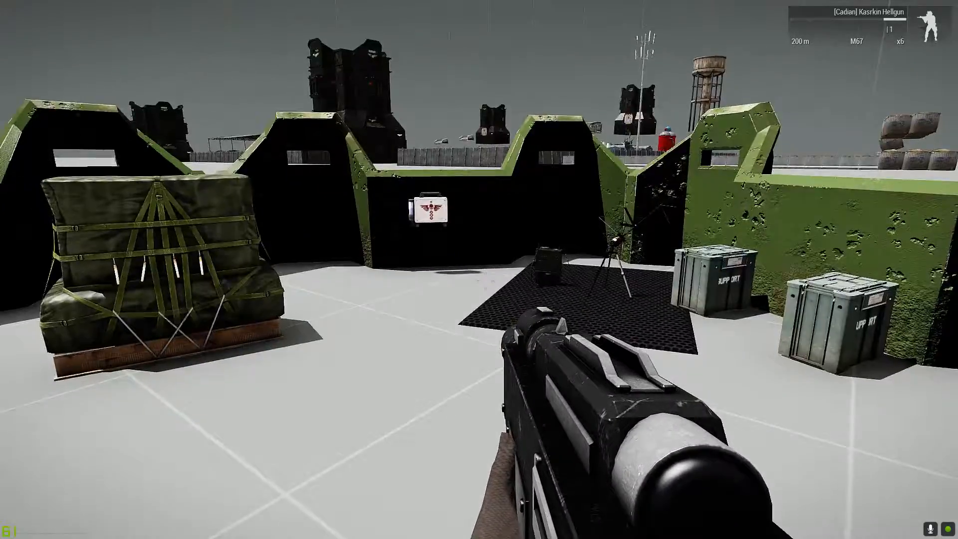
mouse_move(479, 270)
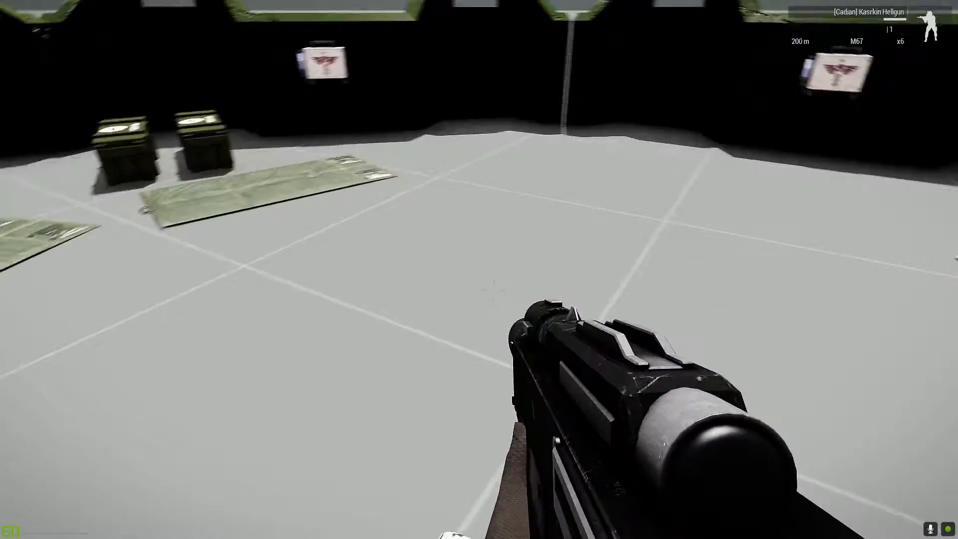
mouse_move(479, 270)
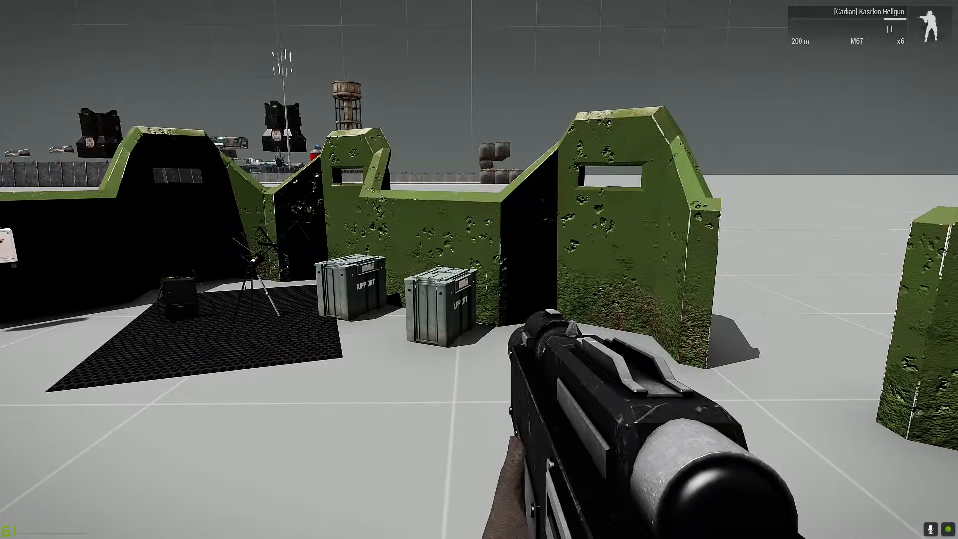
mouse_move(479, 269)
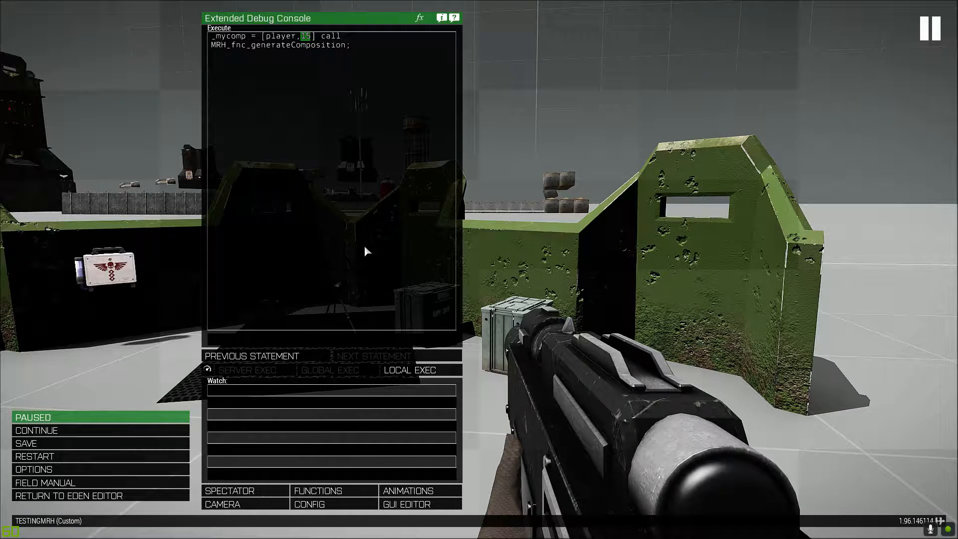
mouse_move(295, 137)
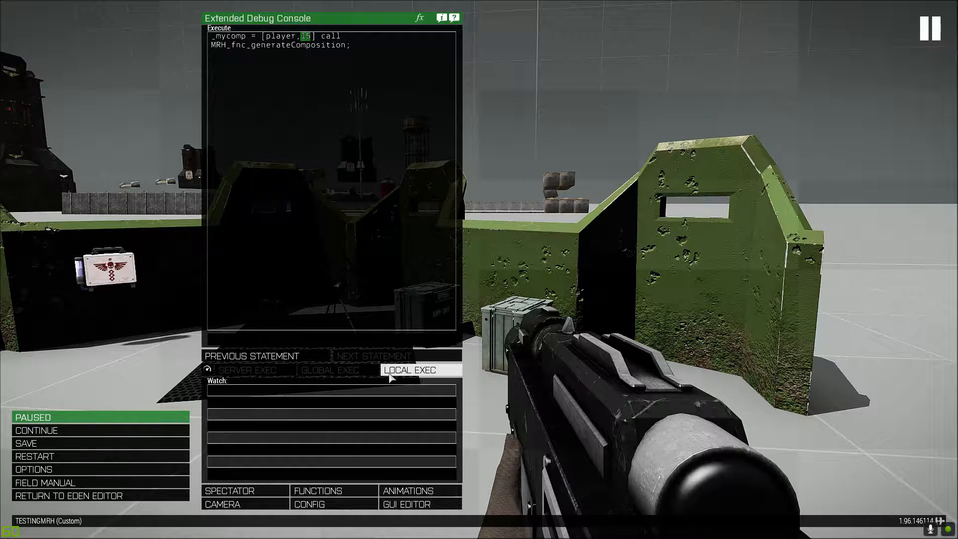
mouse_move(297, 160)
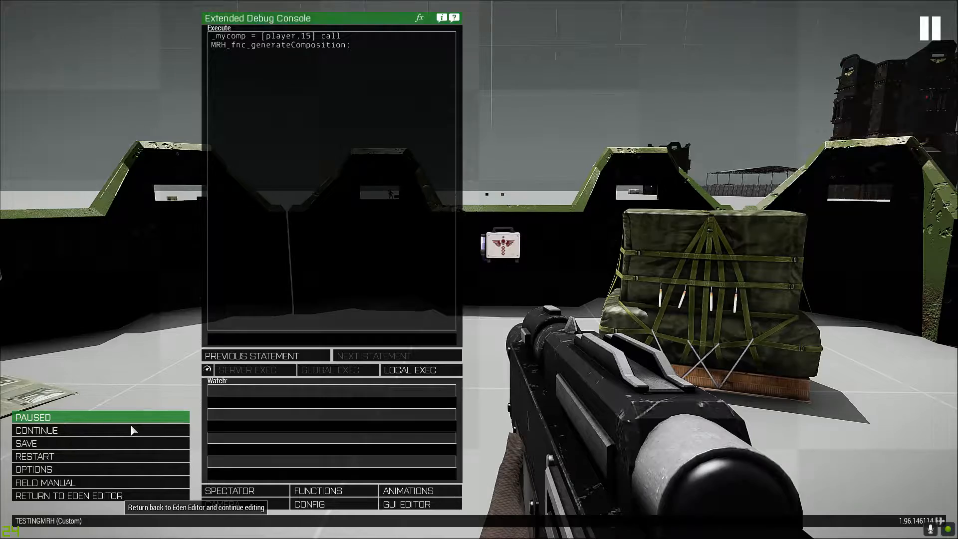
Step: Return to the Eden Editor after generating the radius-15 composition around the player
left_click(66, 496)
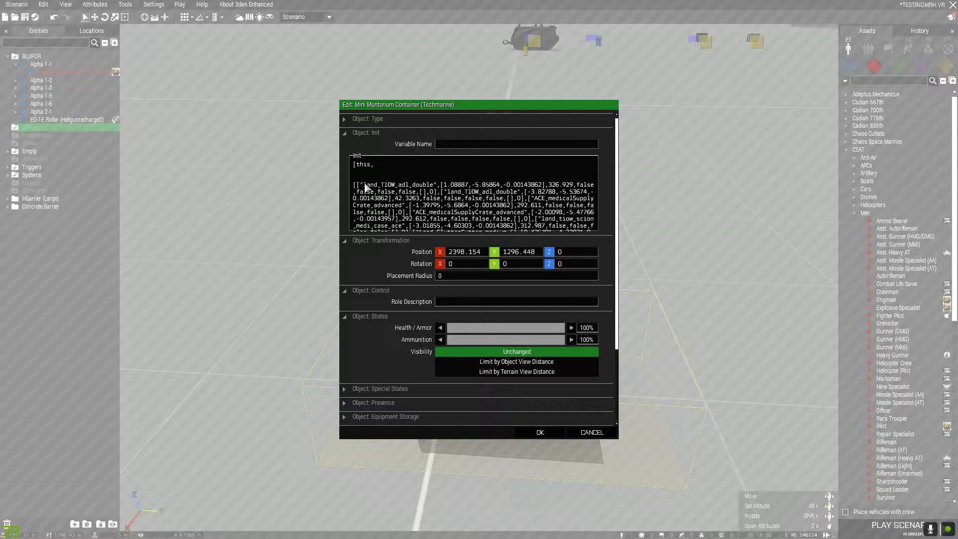
Step: Apply the container's init: composition array followed by call MRH_fnc_MilsimTools_Core_isDeployableFob
scroll("down", 3)
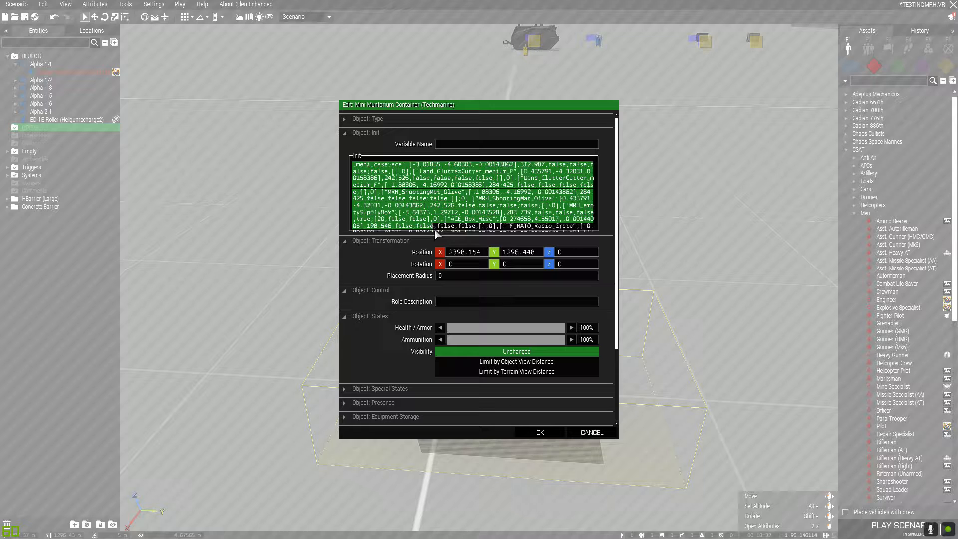
scroll("down", 3)
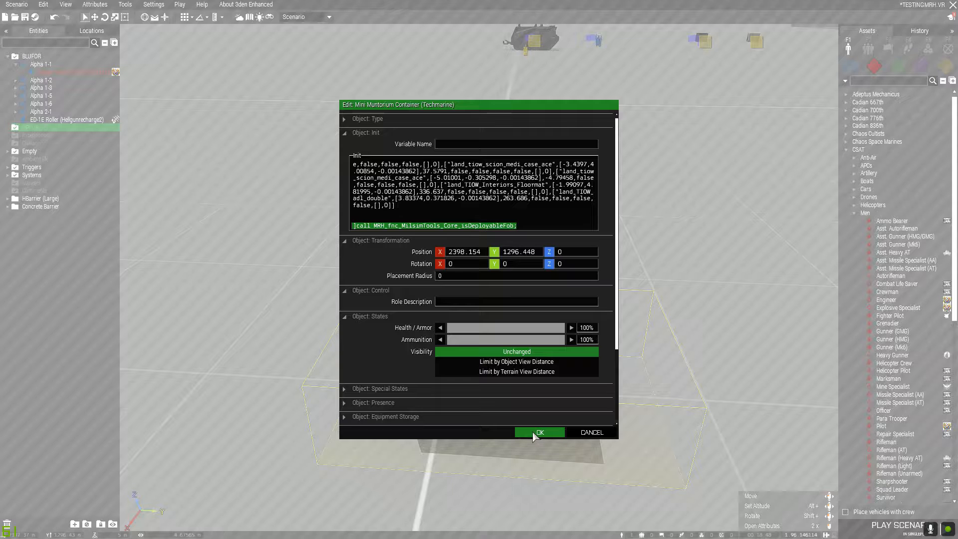
left_click(539, 433)
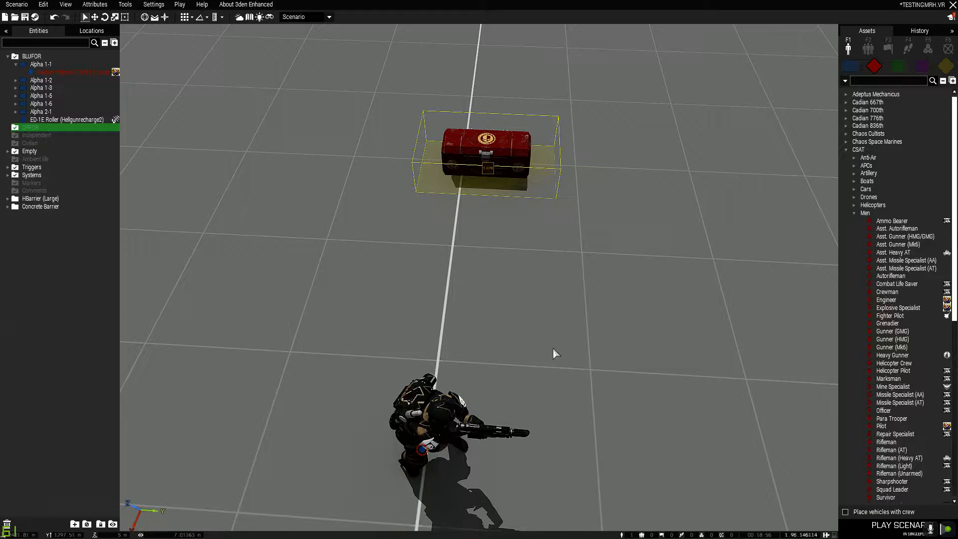
mouse_move(519, 226)
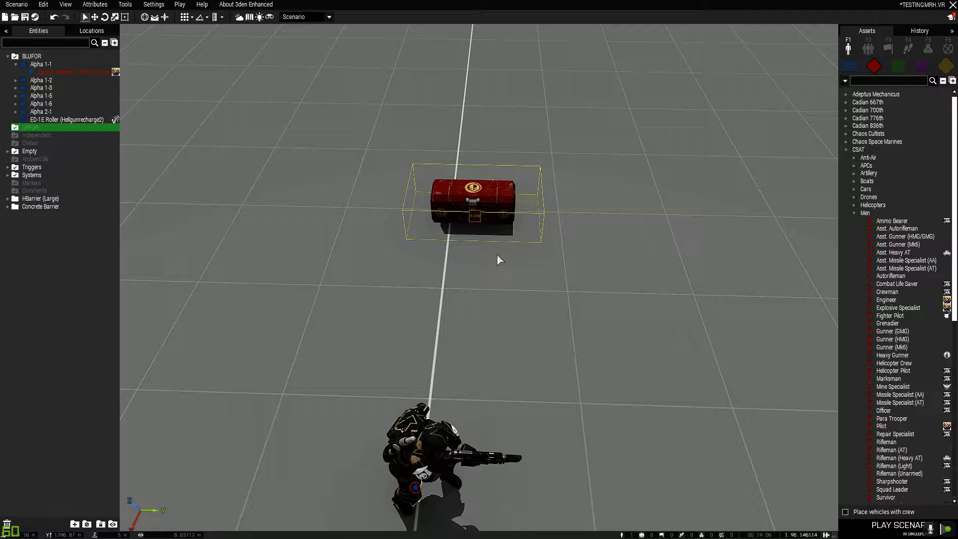
mouse_move(470, 238)
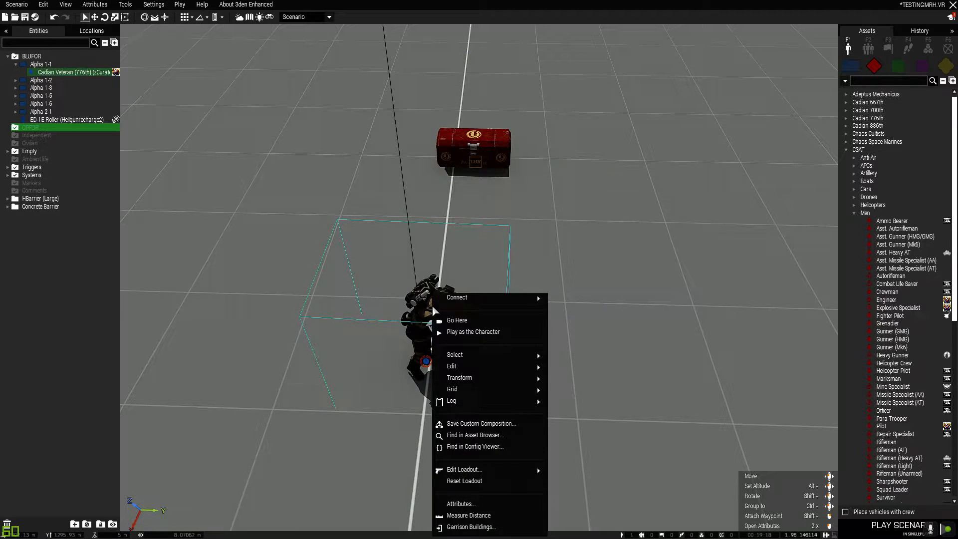
Step: Play the scenario as the soldier standing near the red container
left_click(473, 331)
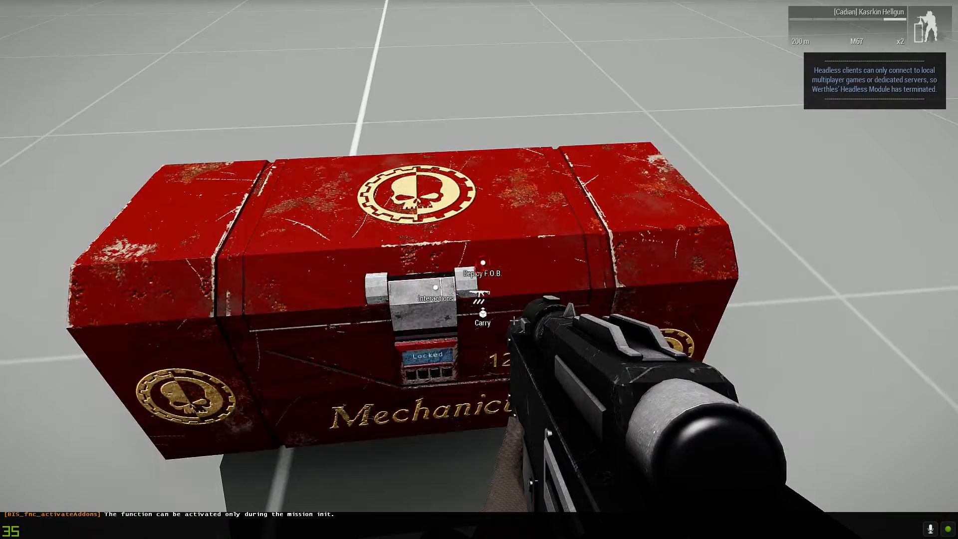
Step: Start the Deploy F.O.B. action on the red container
left_click(483, 273)
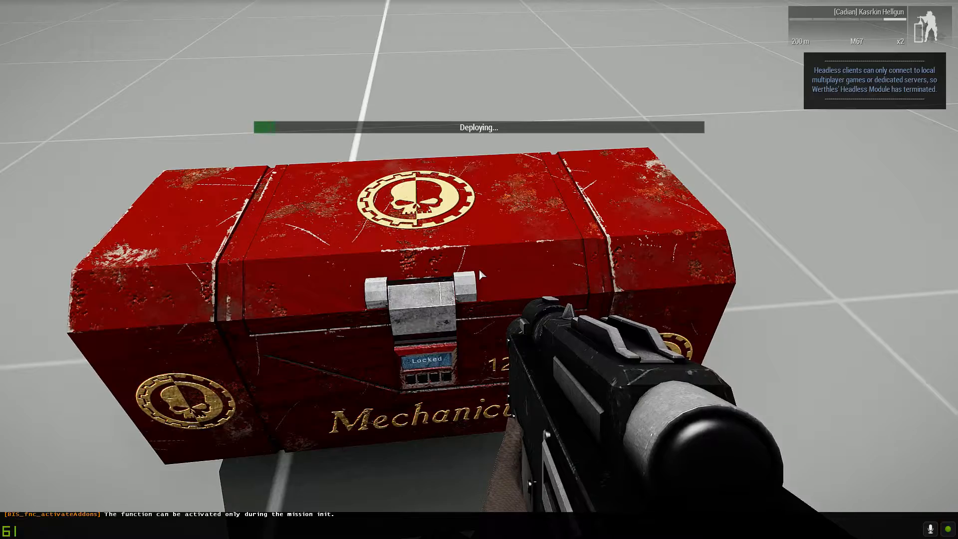
mouse_move(459, 244)
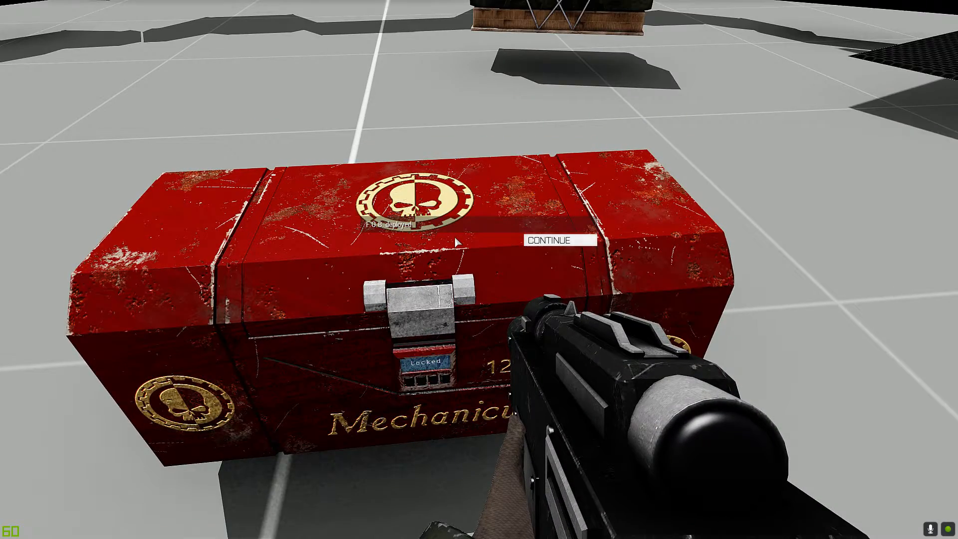
mouse_move(347, 221)
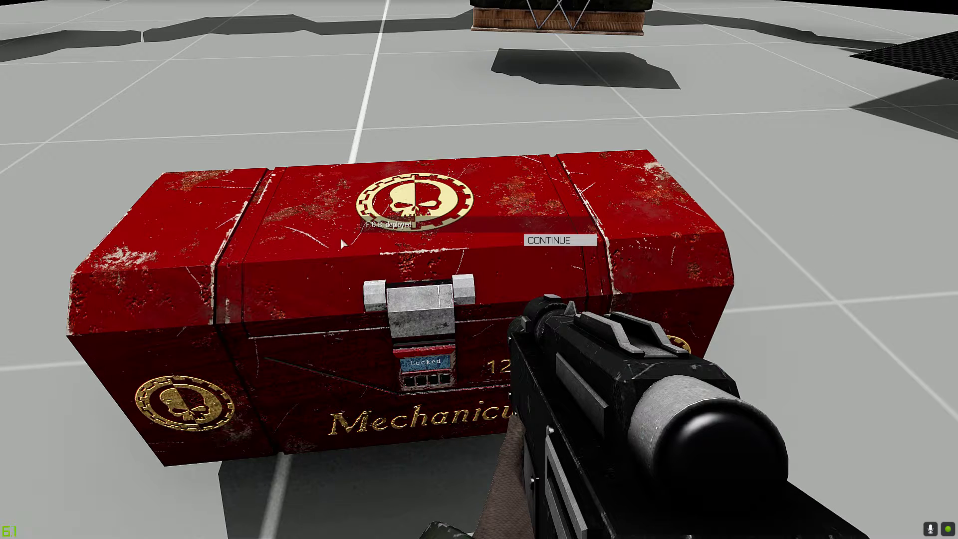
Step: Dismiss the message and resume playing inside the newly spawned base
left_click(548, 239)
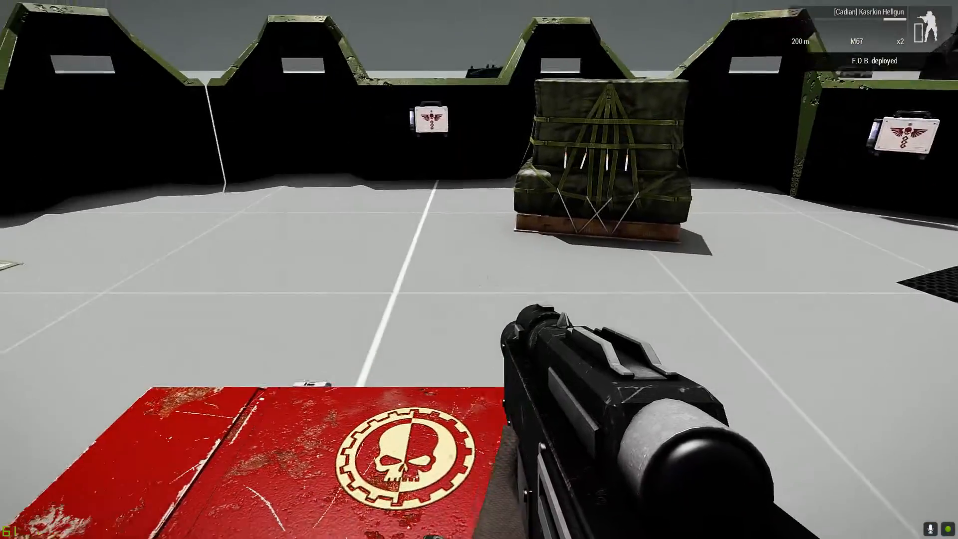
mouse_move(479, 269)
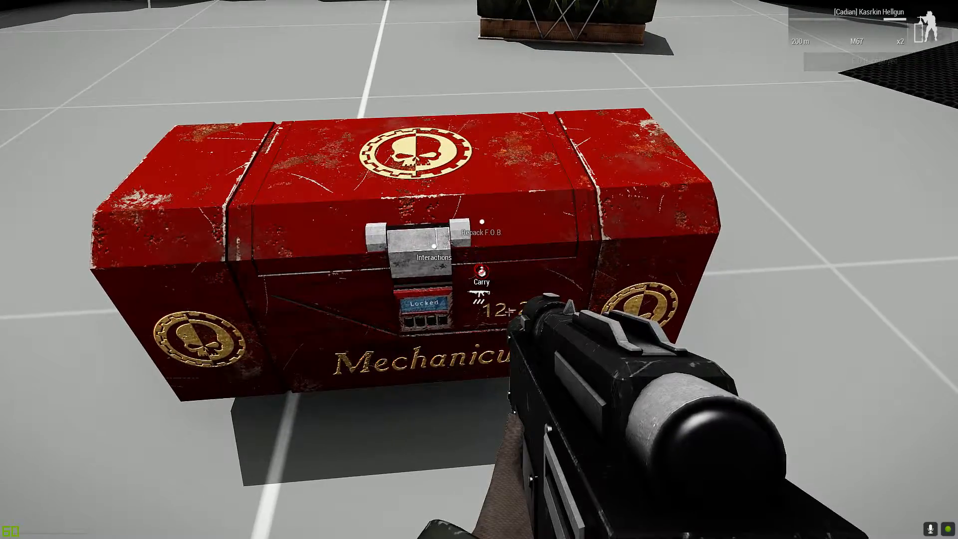
Step: Start the Repack F.O.B. action on the red container
left_click(481, 275)
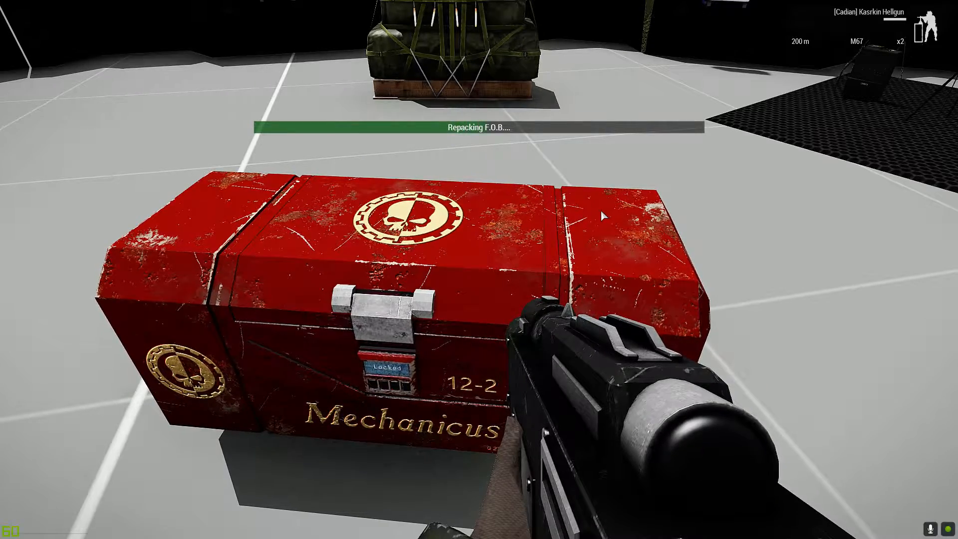
mouse_move(605, 216)
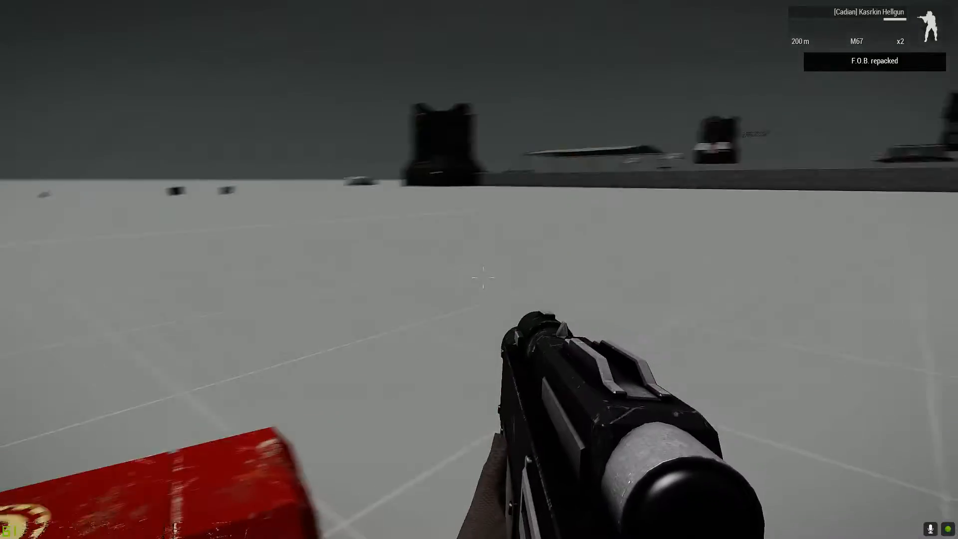
mouse_move(479, 282)
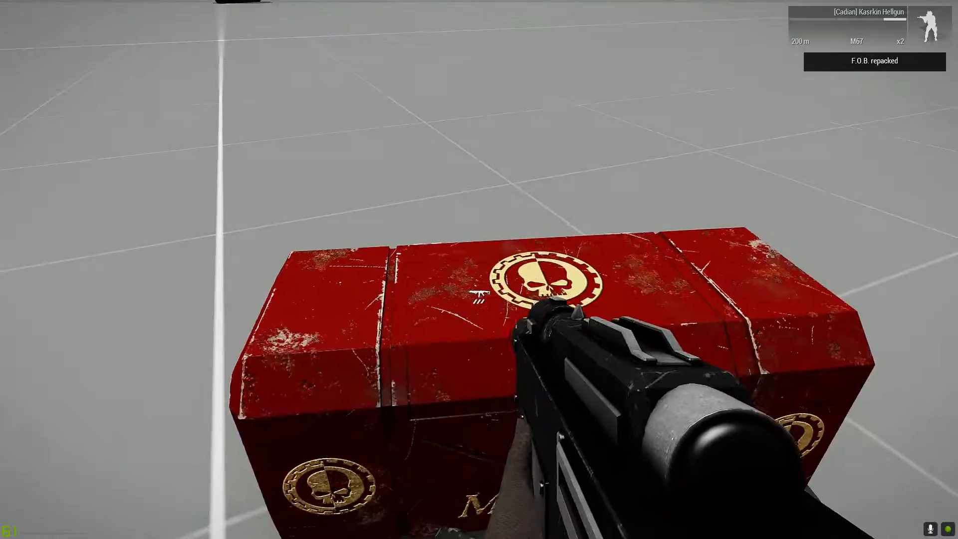